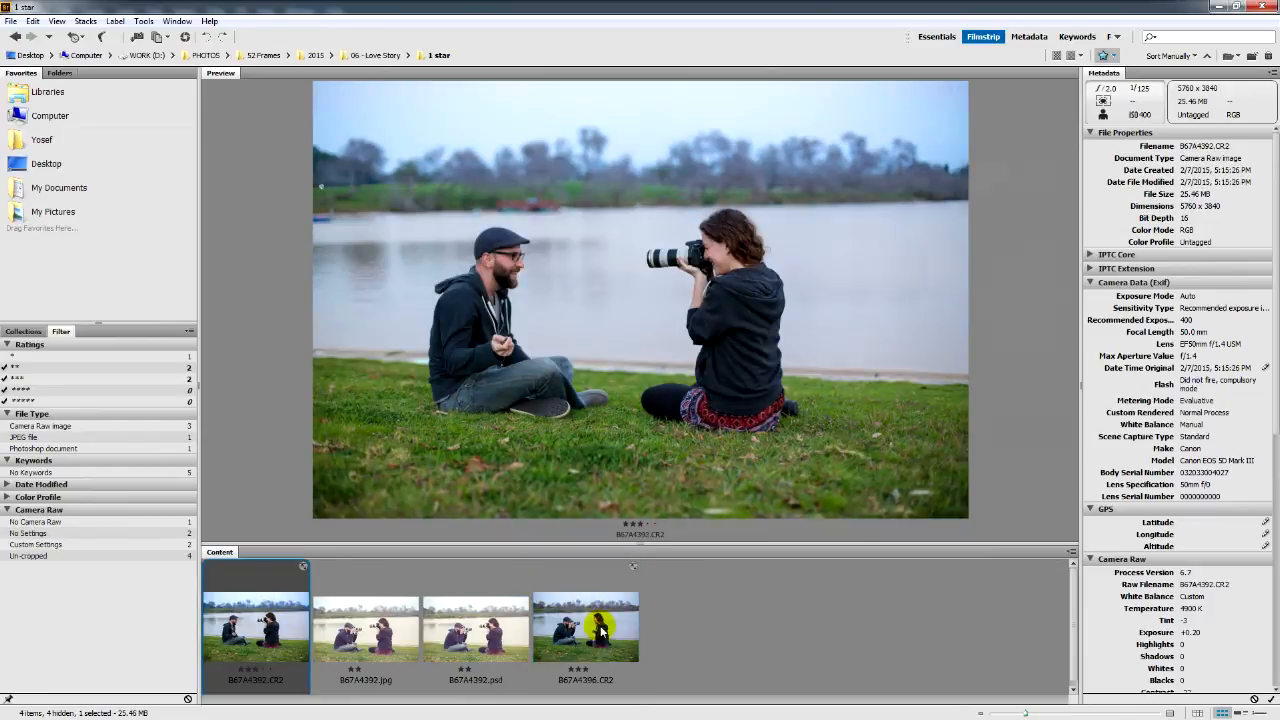
Step: Open both riverside CR2 photos of the couple from Bridge in Camera Raw
{"action": "right_click", "coordinate": [585, 628]}
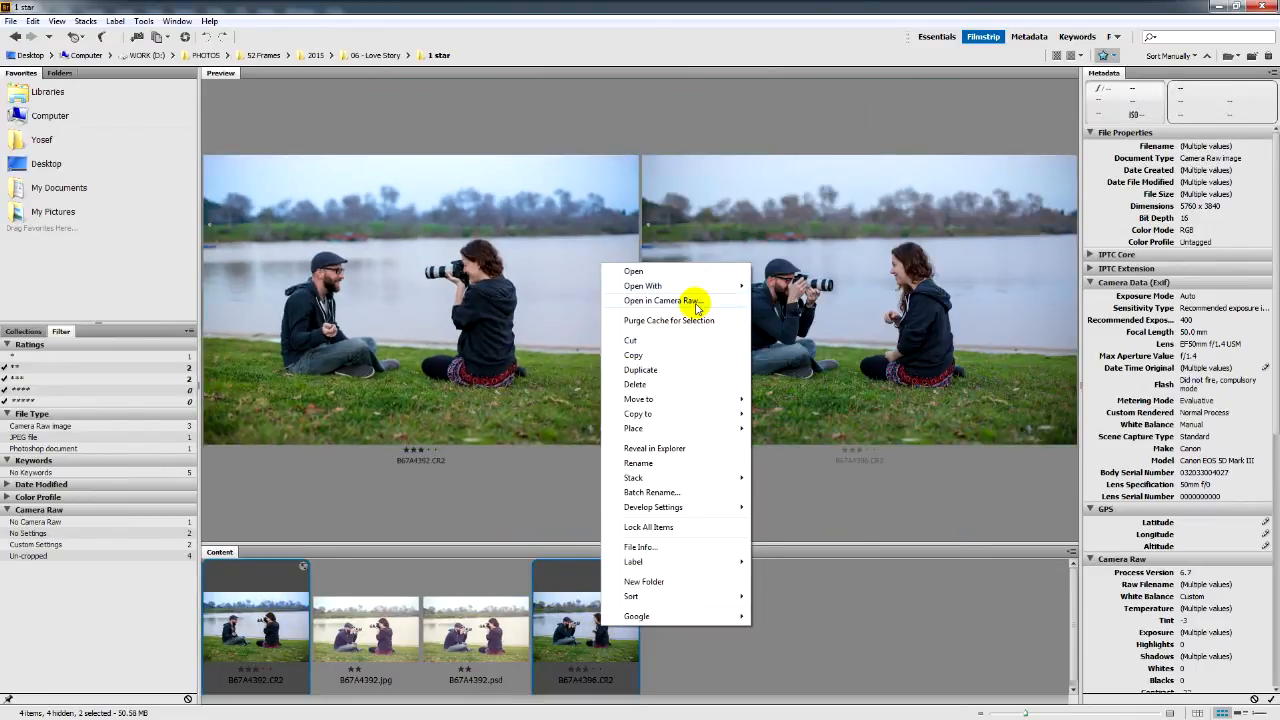
{"action": "left_click", "coordinate": [652, 300]}
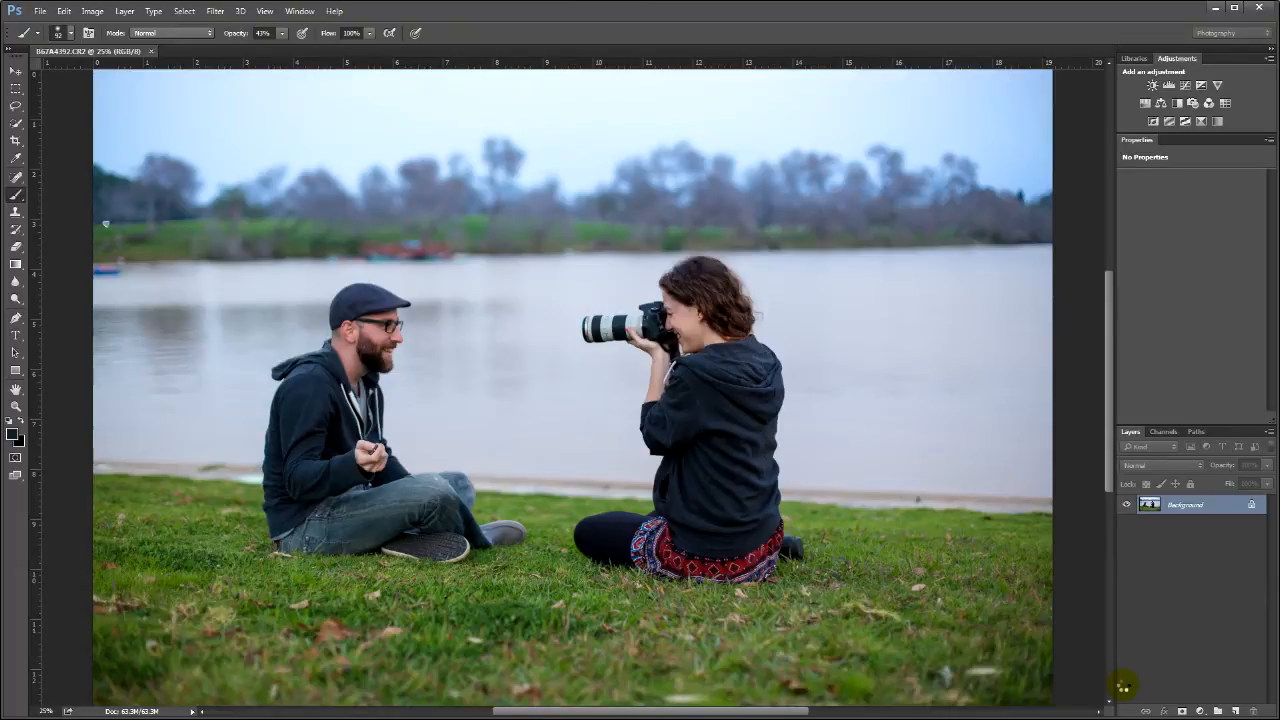
Step: Copy the man-shooting photo into the woman's document as Layer 1 above Background
{"action": "left_click", "coordinate": [215, 51]}
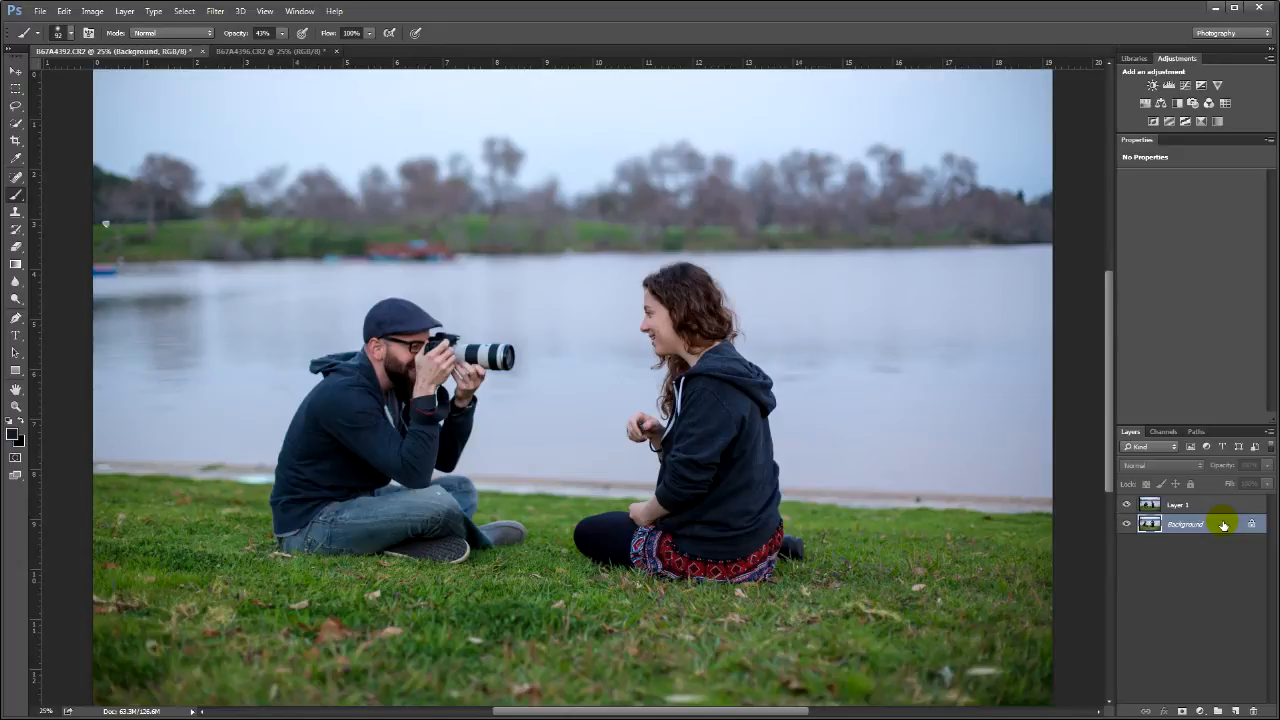
Step: Scribble on a scratch layer, toggle its visibility to compare, then erase the strokes
{"action": "left_click", "coordinate": [1178, 504]}
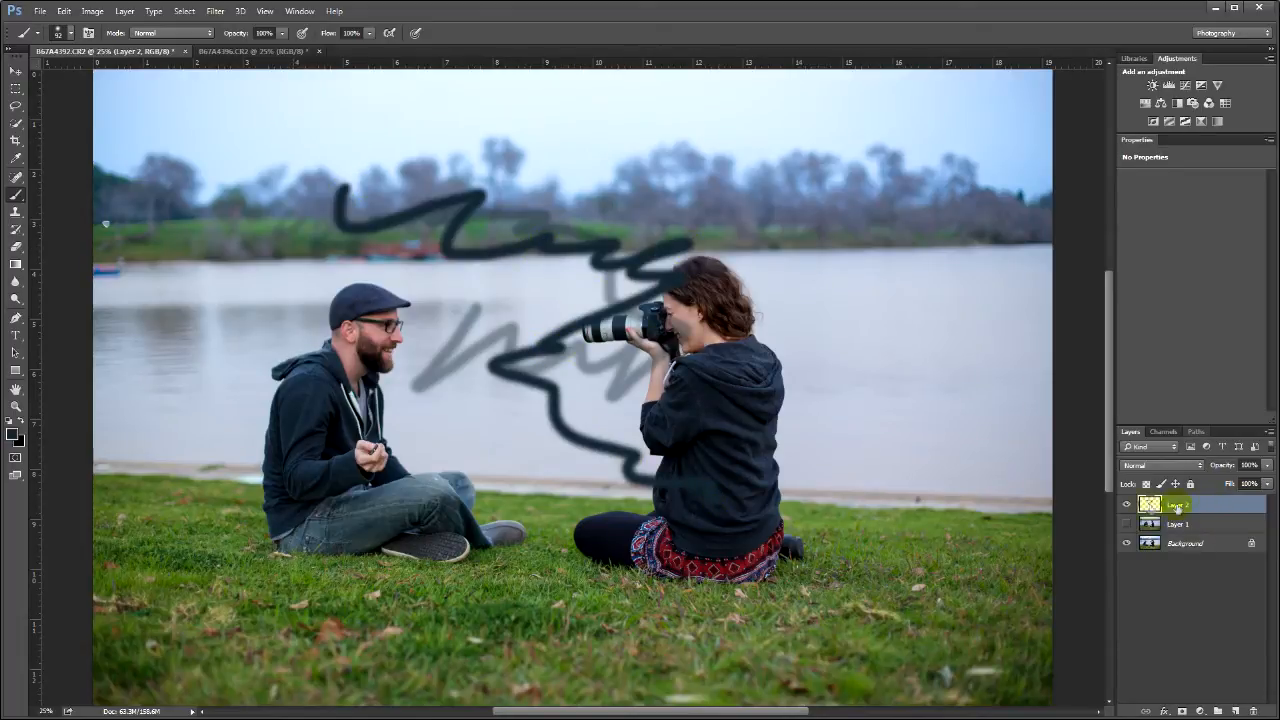
{"action": "left_click", "coordinate": [1178, 504]}
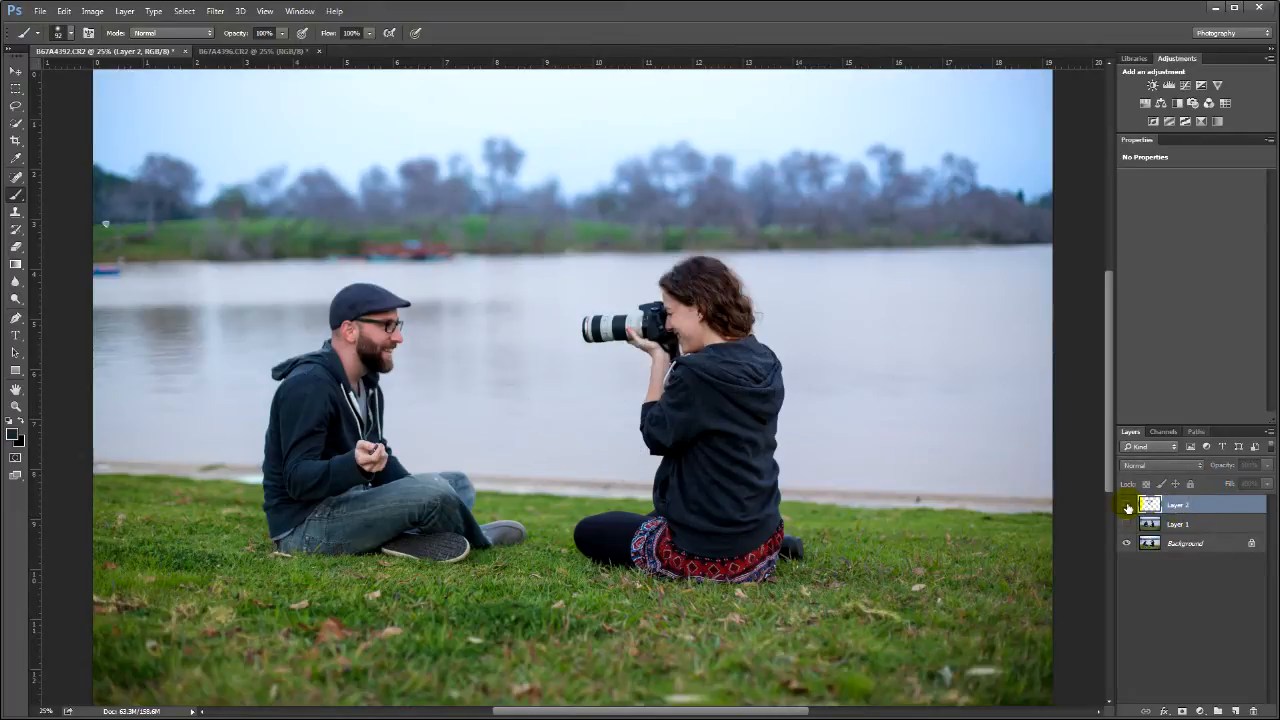
{"action": "left_click_drag", "start_coordinate": [350, 190], "coordinate": [630, 470]}
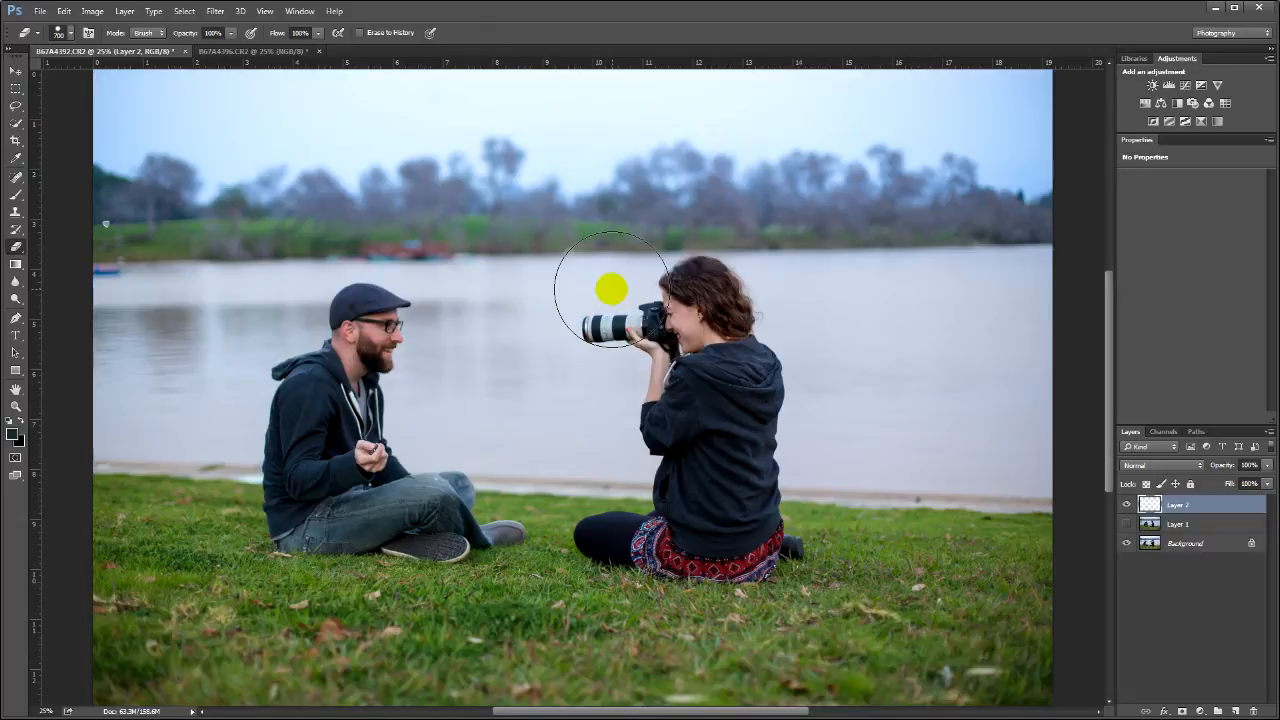
{"action": "left_click", "coordinate": [1185, 543]}
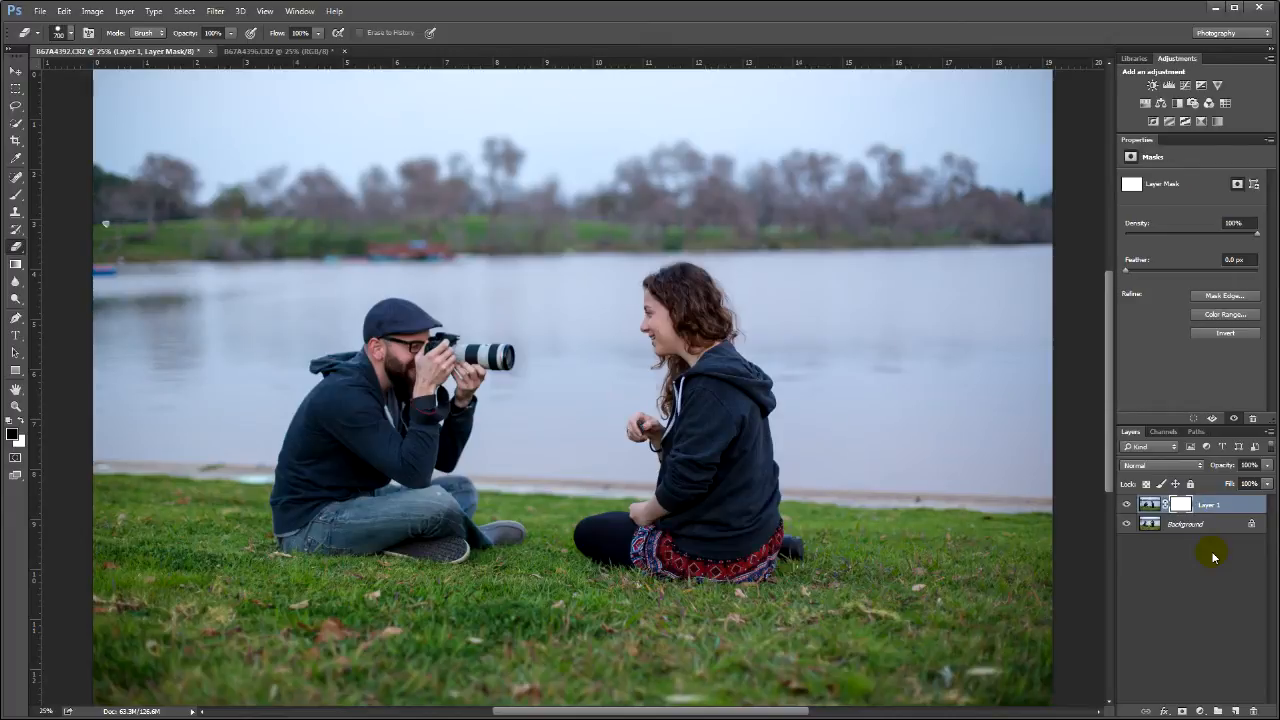
Step: Mask Layer 1 and paint black over the man's camera and head as a test
{"action": "left_click", "coordinate": [1185, 504]}
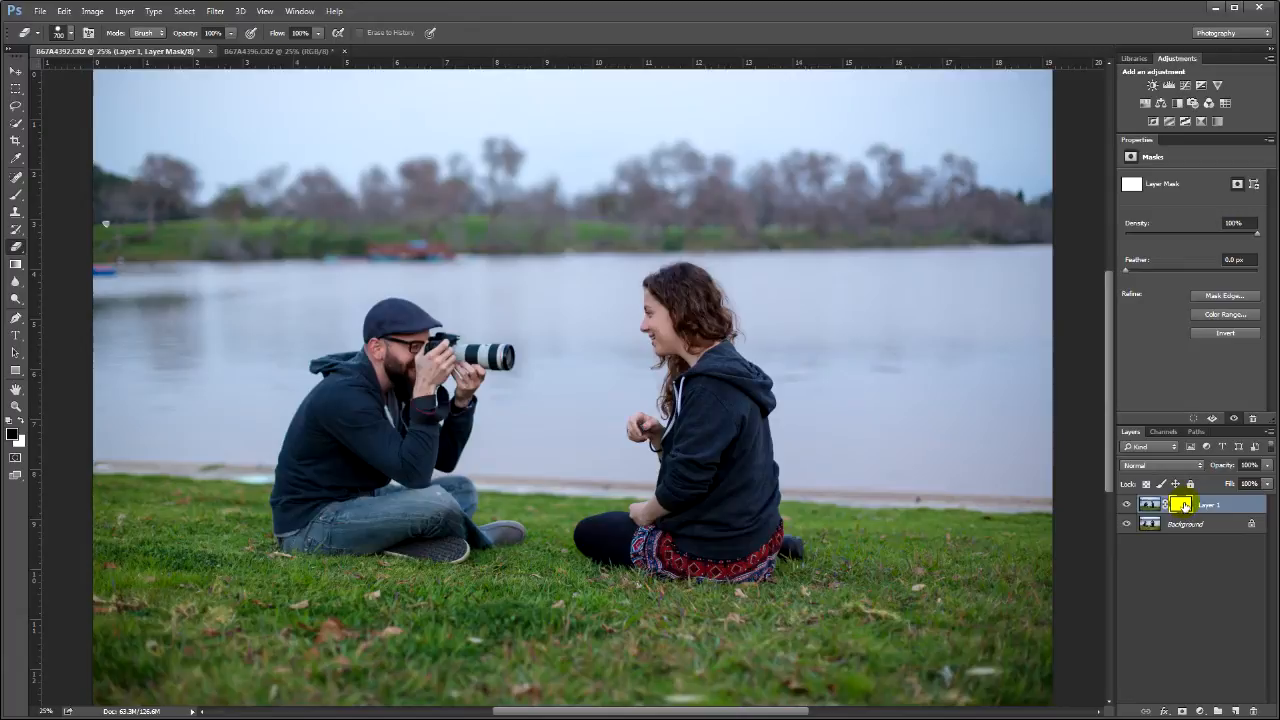
{"action": "mouse_move", "coordinate": [1183, 507]}
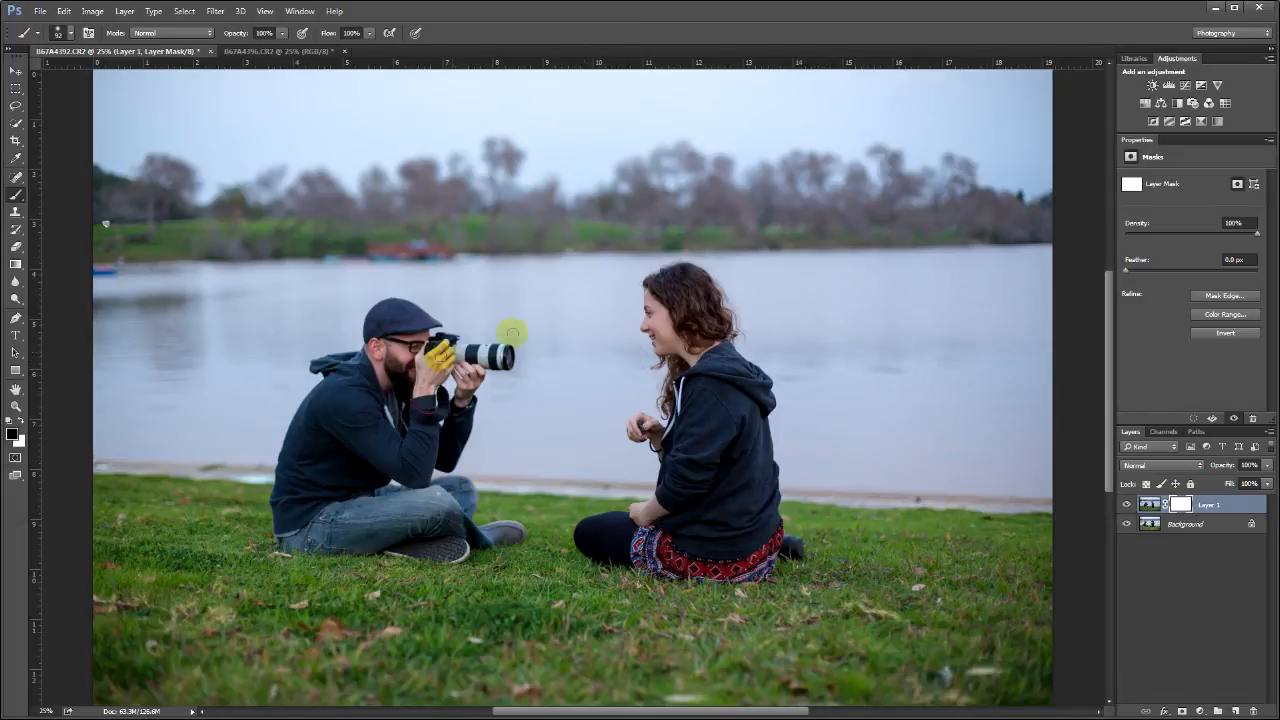
{"action": "left_click_drag", "start_coordinate": [512, 332], "coordinate": [420, 330]}
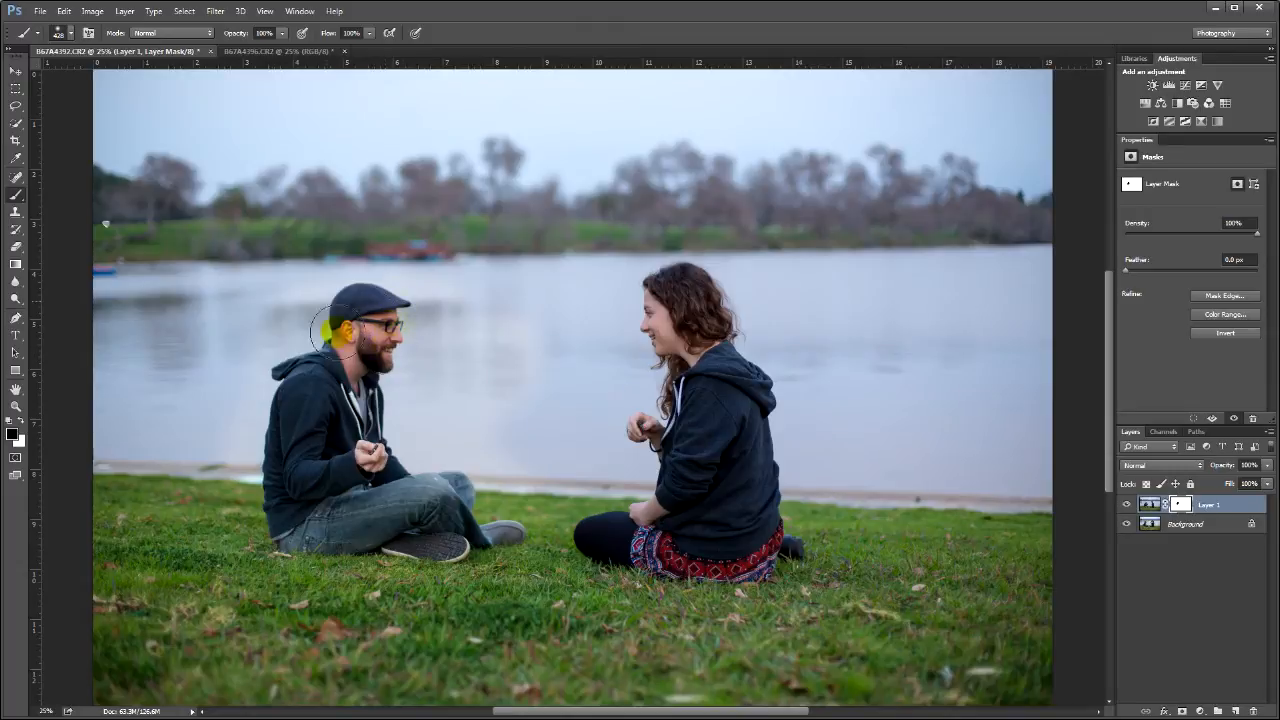
{"action": "left_click_drag", "start_coordinate": [335, 330], "coordinate": [490, 520]}
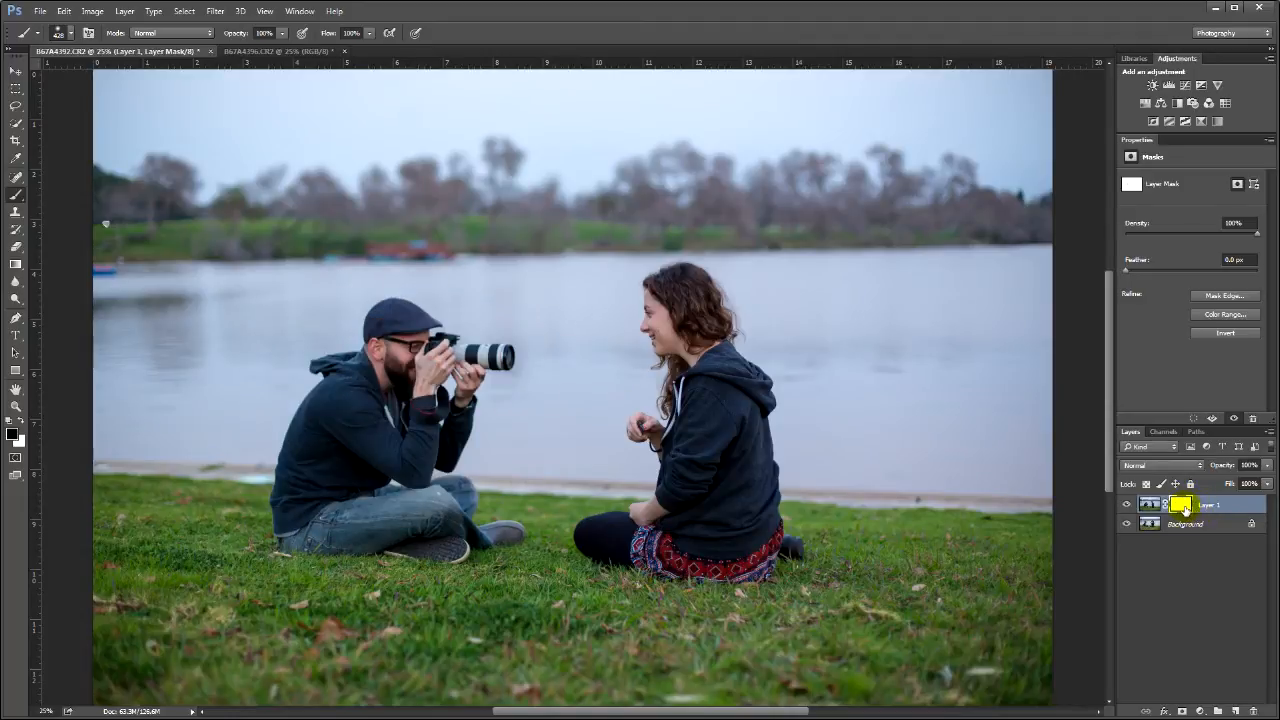
{"action": "mouse_move", "coordinate": [1181, 523]}
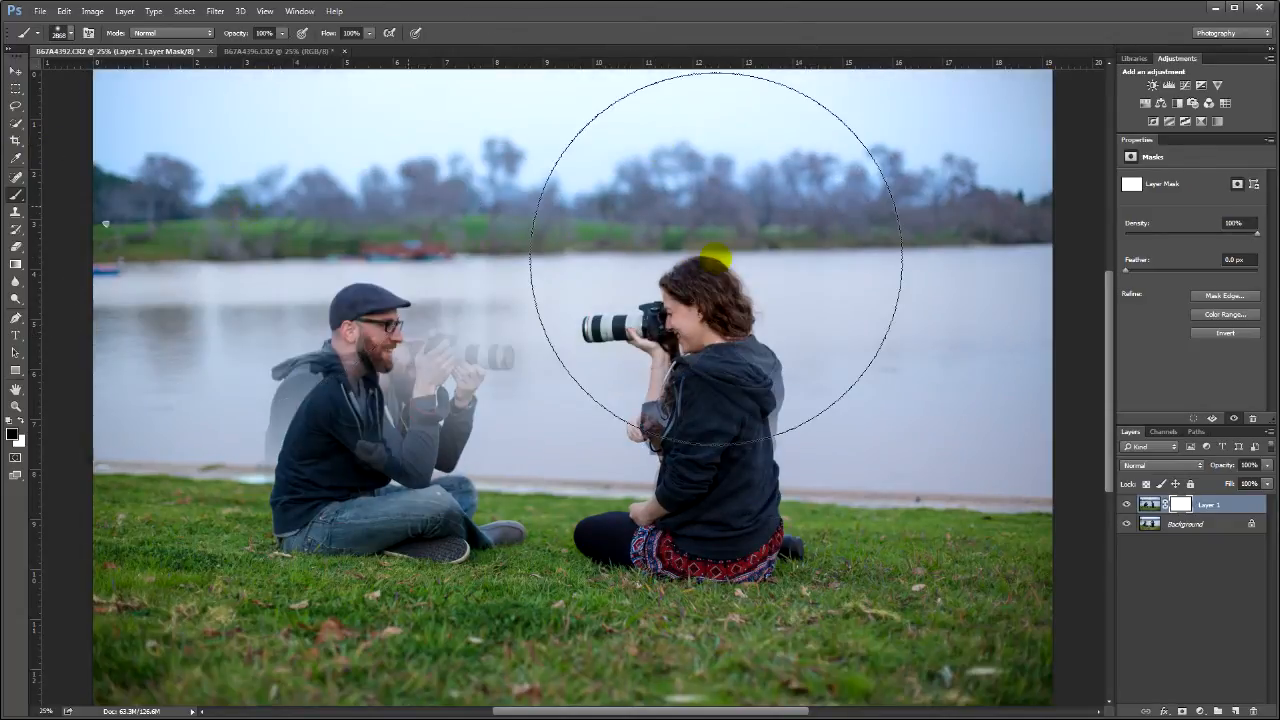
Step: Paint black across the entire frame on Layer 1's mask
{"action": "left_click_drag", "start_coordinate": [718, 258], "coordinate": [730, 129]}
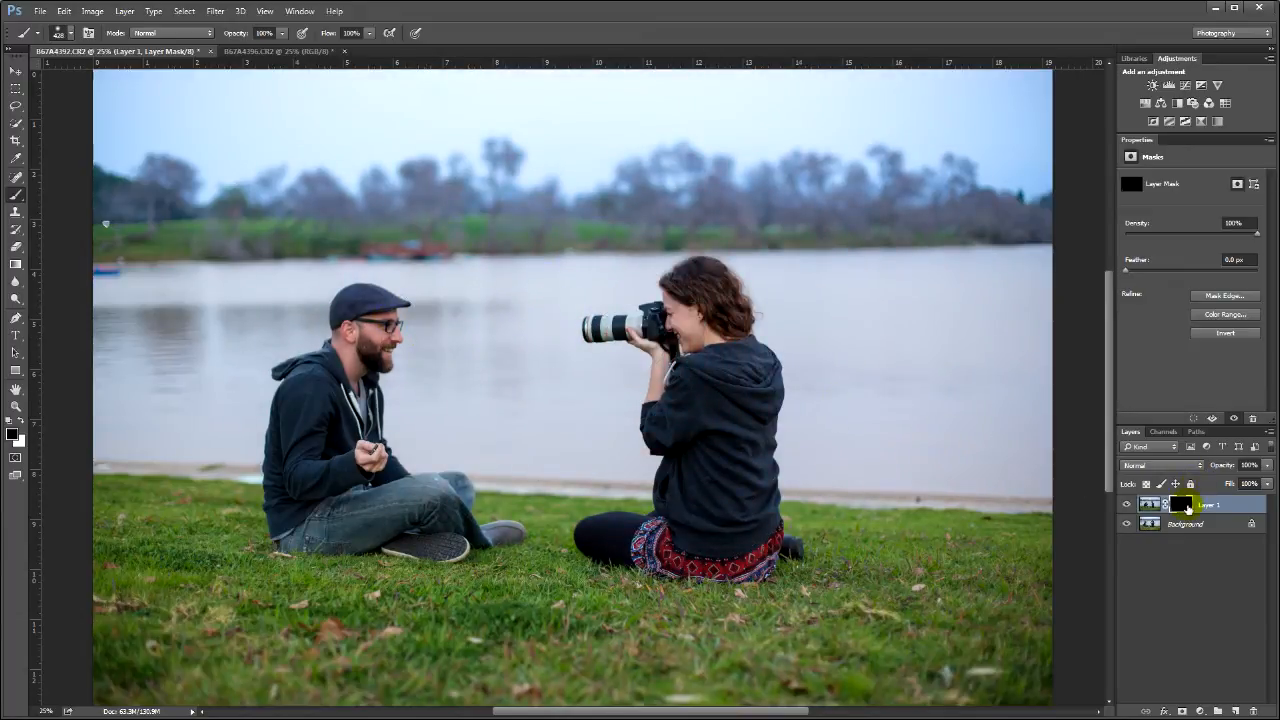
{"action": "mouse_move", "coordinate": [1183, 508]}
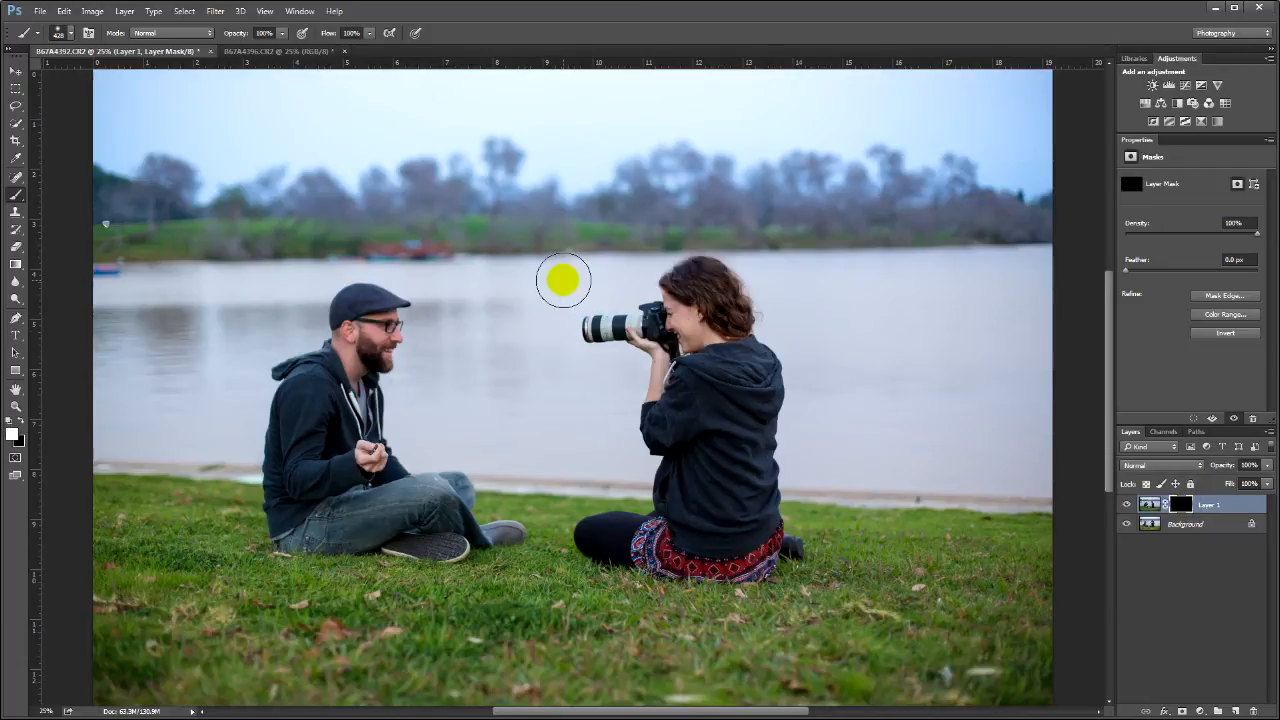
Step: Paint white on the mask over the man's face, head, camera and hands
{"action": "left_click_drag", "start_coordinate": [563, 280], "coordinate": [395, 347]}
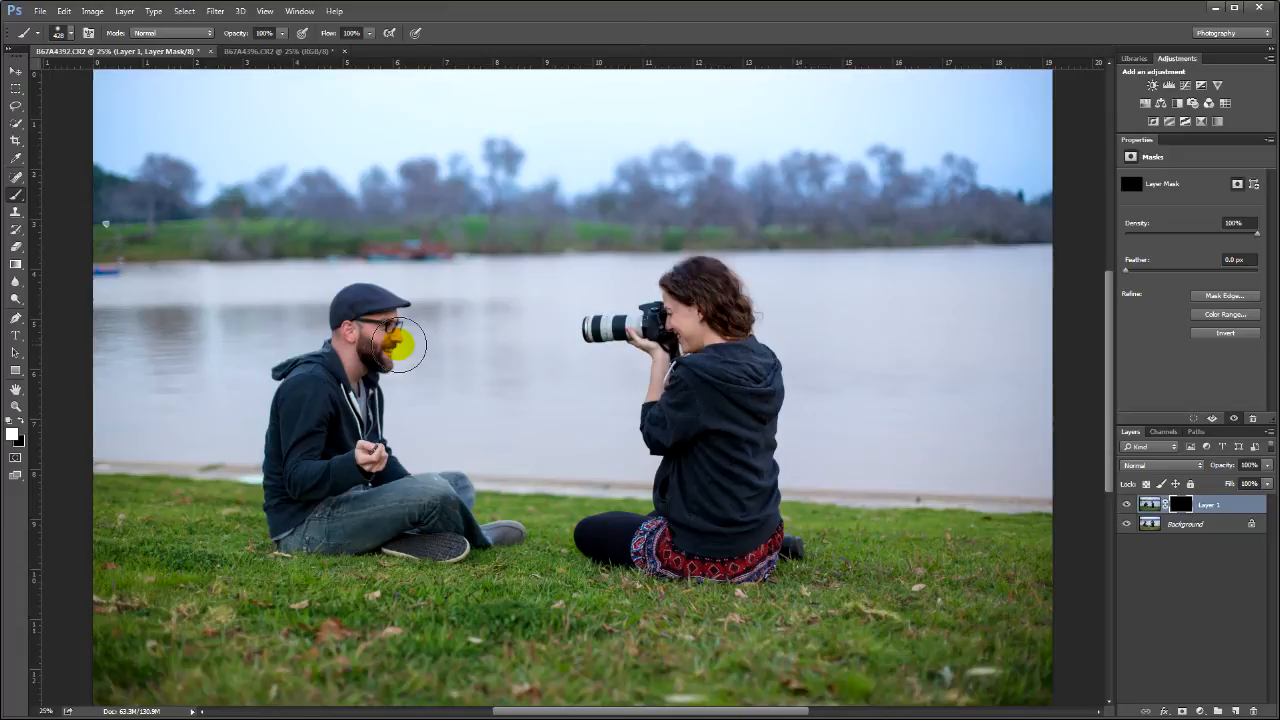
{"action": "left_click_drag", "start_coordinate": [395, 345], "coordinate": [455, 340]}
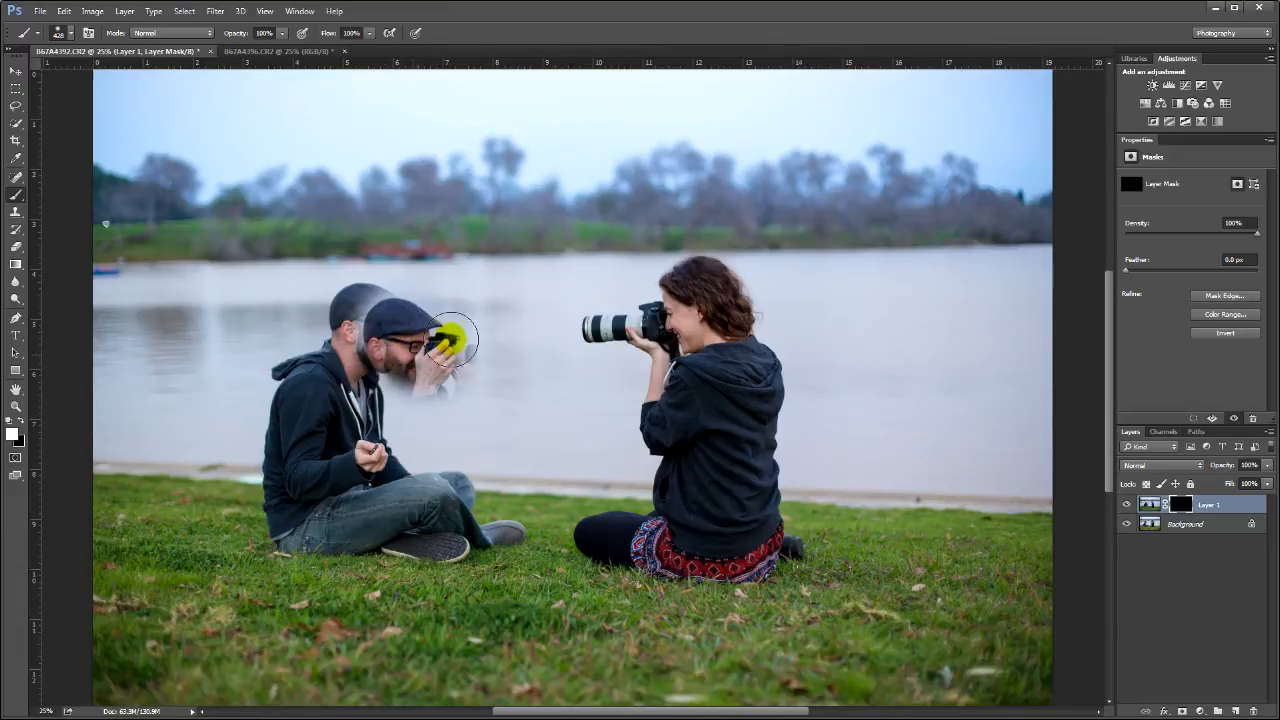
{"action": "left_click_drag", "start_coordinate": [455, 337], "coordinate": [460, 357]}
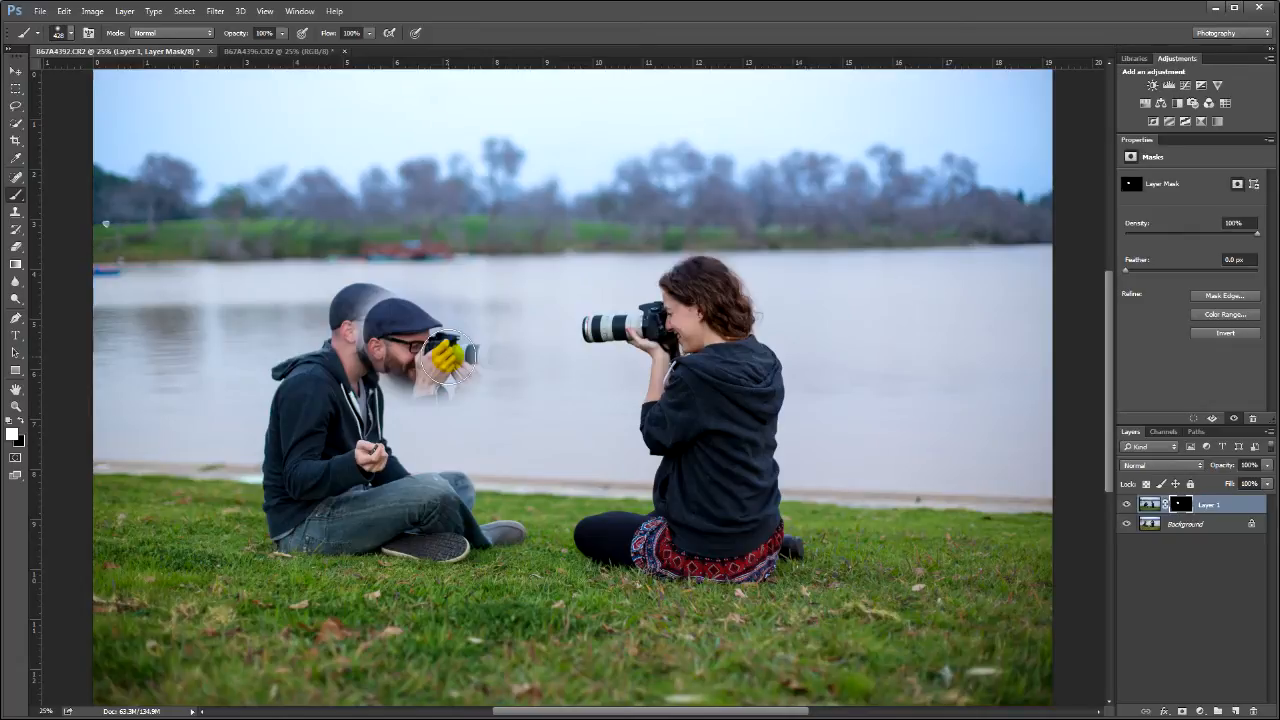
{"action": "left_click_drag", "start_coordinate": [455, 355], "coordinate": [500, 355]}
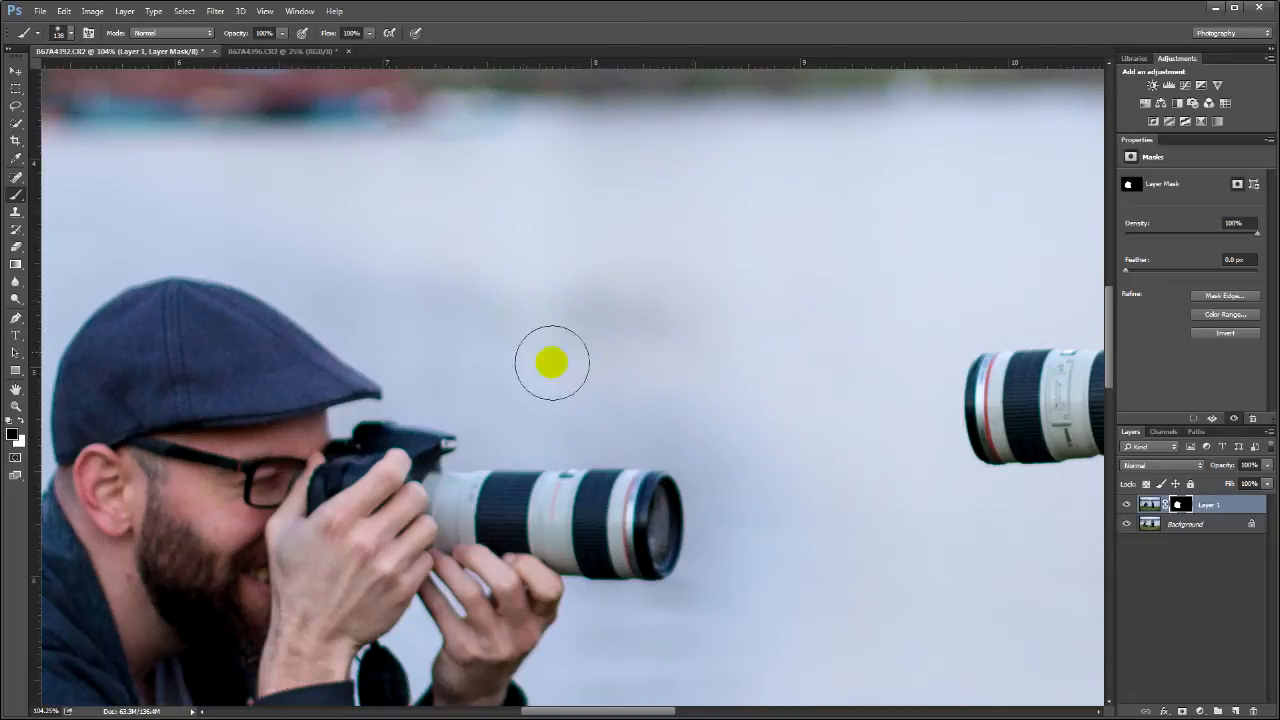
Step: Refine the mask edge to remove ghosting beside the man's camera lens
{"action": "left_click_drag", "start_coordinate": [553, 362], "coordinate": [405, 280]}
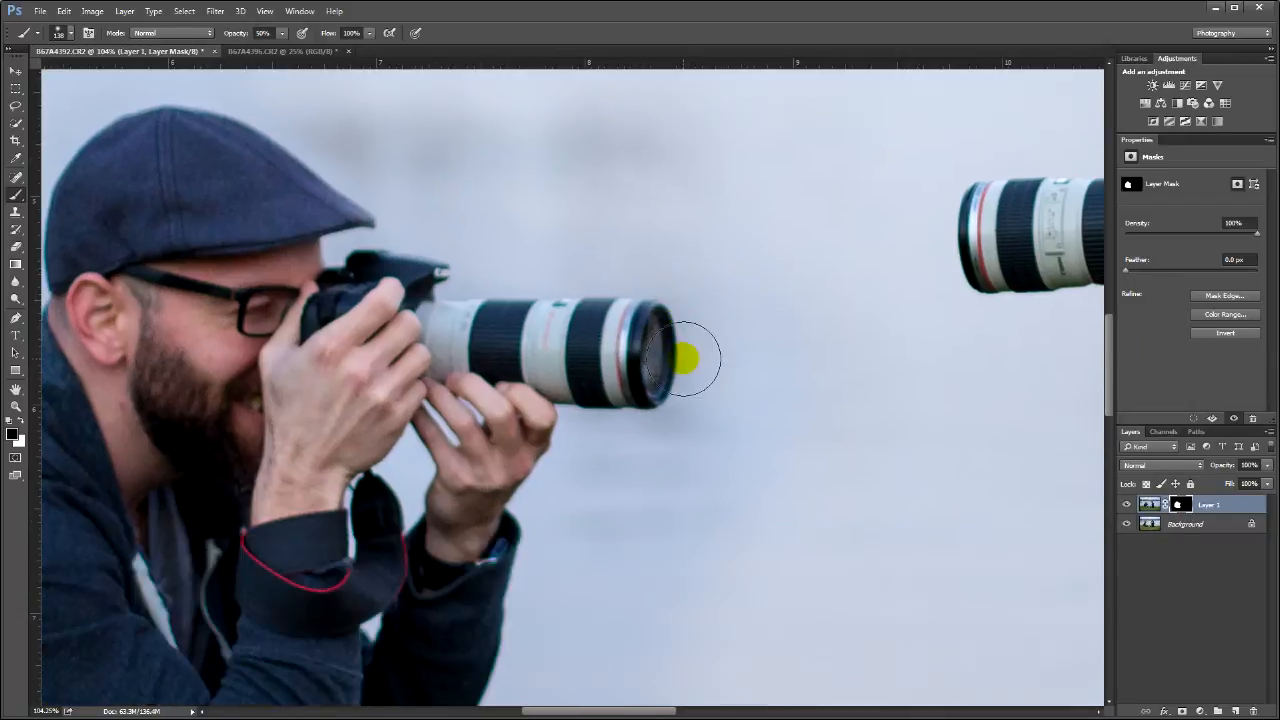
{"action": "mouse_move", "coordinate": [695, 490]}
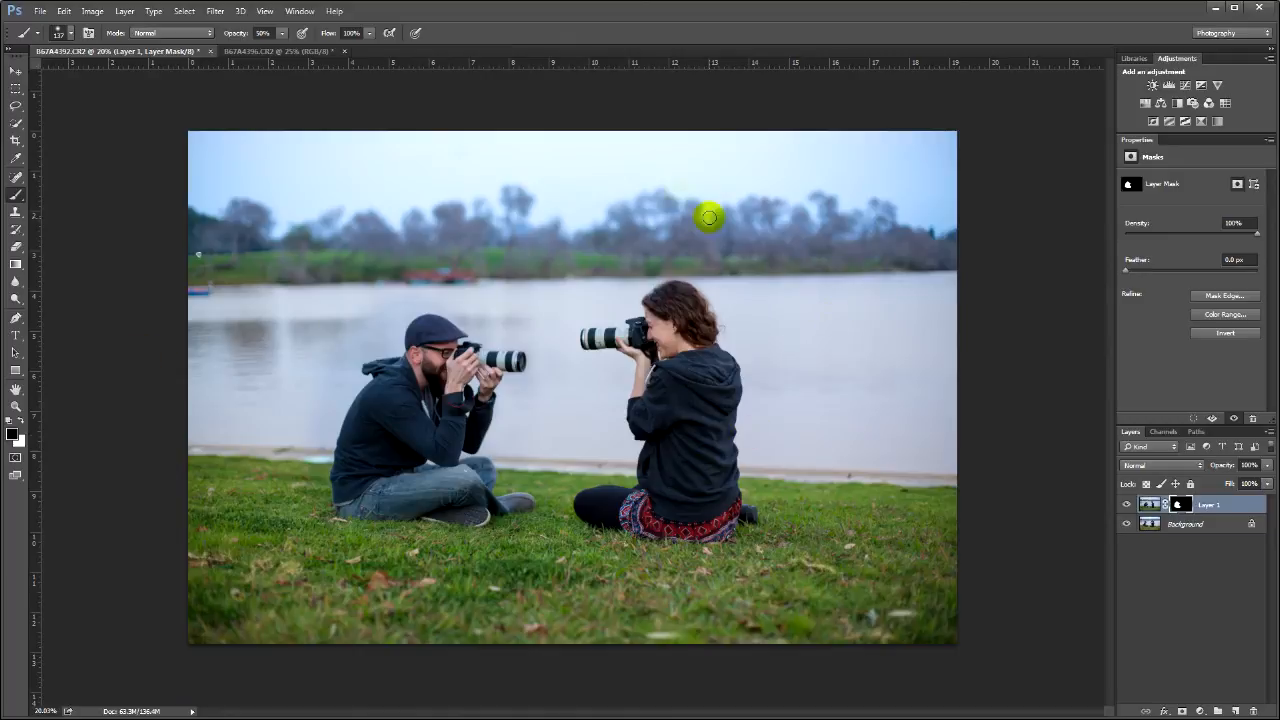
{"action": "mouse_move", "coordinate": [475, 162]}
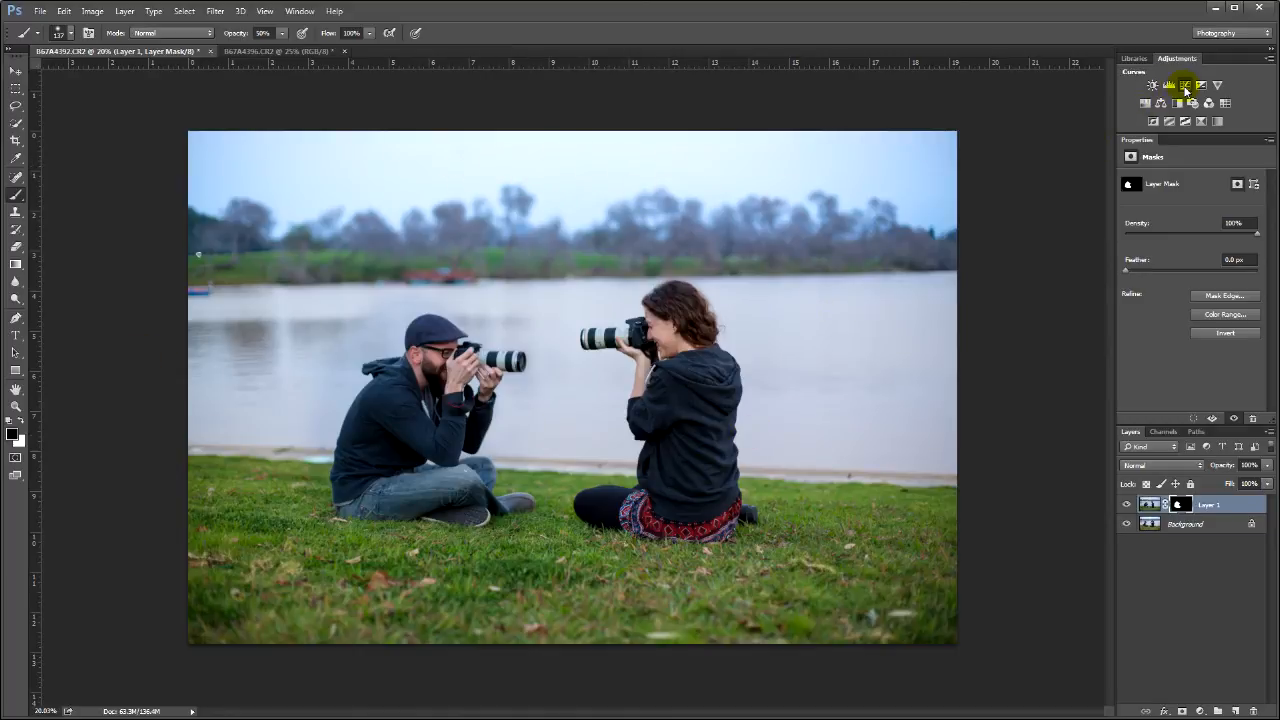
Step: Add a Curves adjustment, pull the curve down to darken, and select its mask
{"action": "left_click", "coordinate": [1184, 85]}
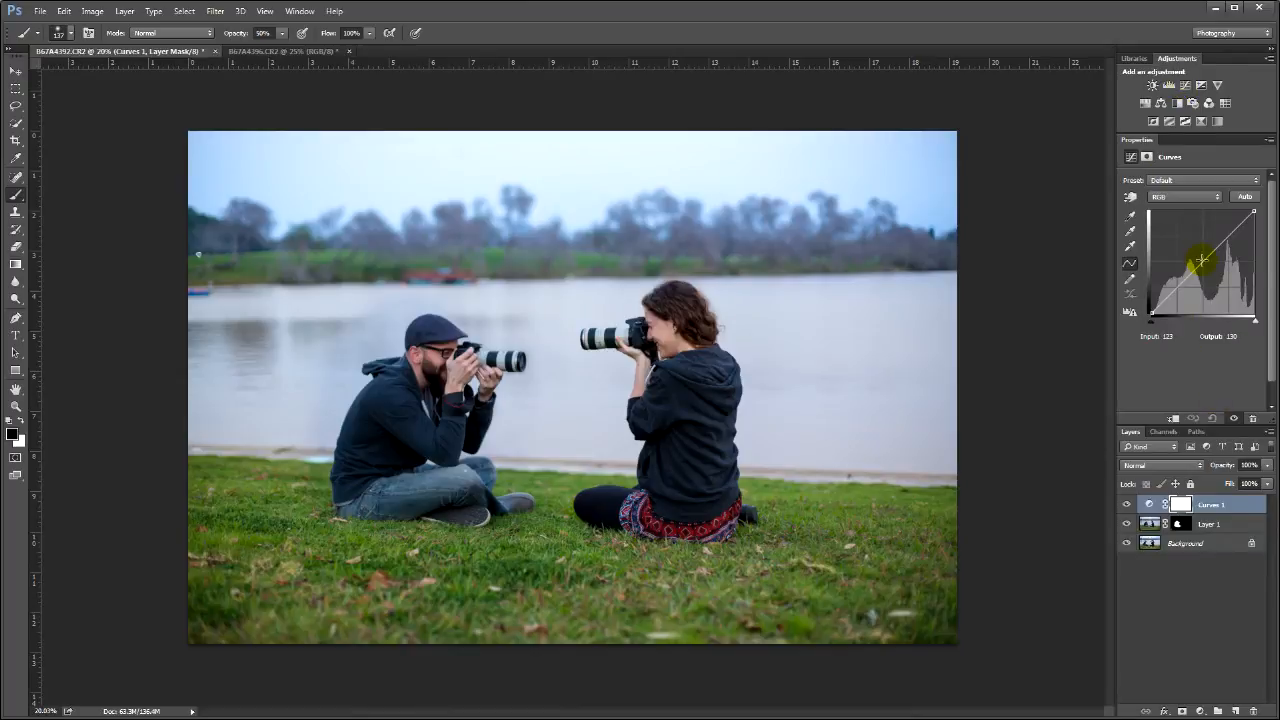
{"action": "left_click_drag", "start_coordinate": [1203, 259], "coordinate": [1205, 268]}
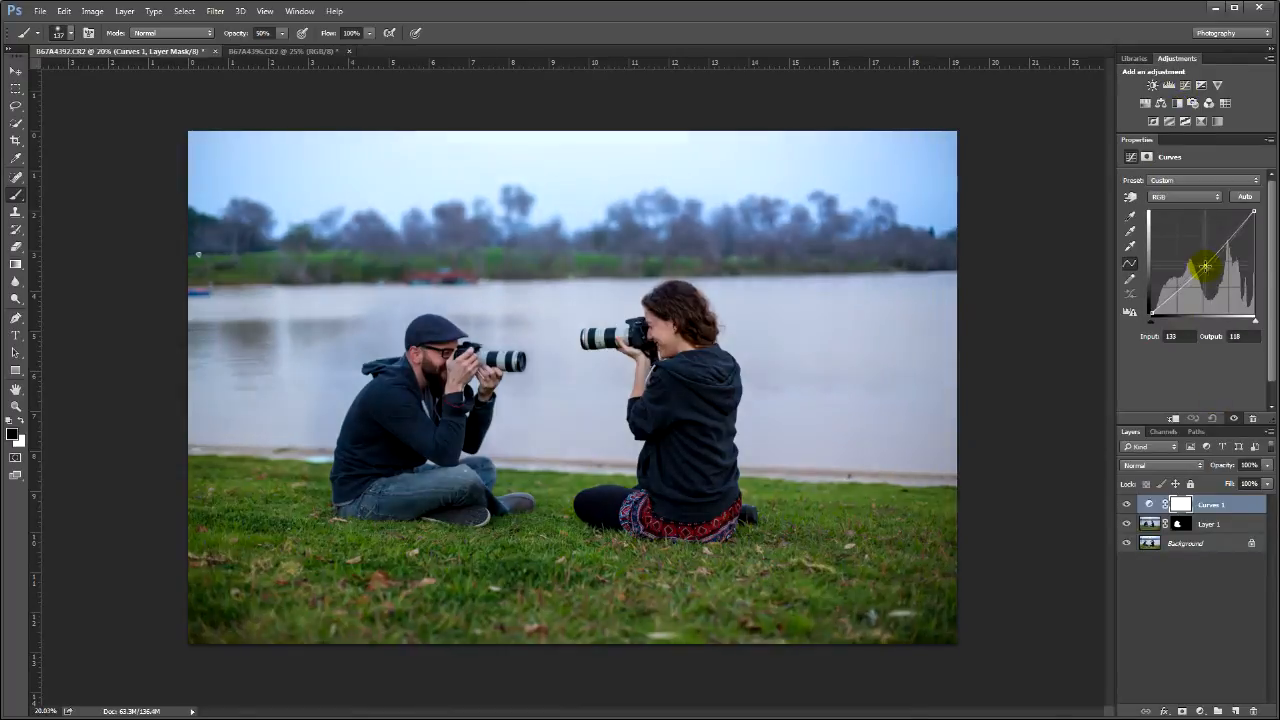
{"action": "left_click_drag", "start_coordinate": [1205, 265], "coordinate": [1210, 278]}
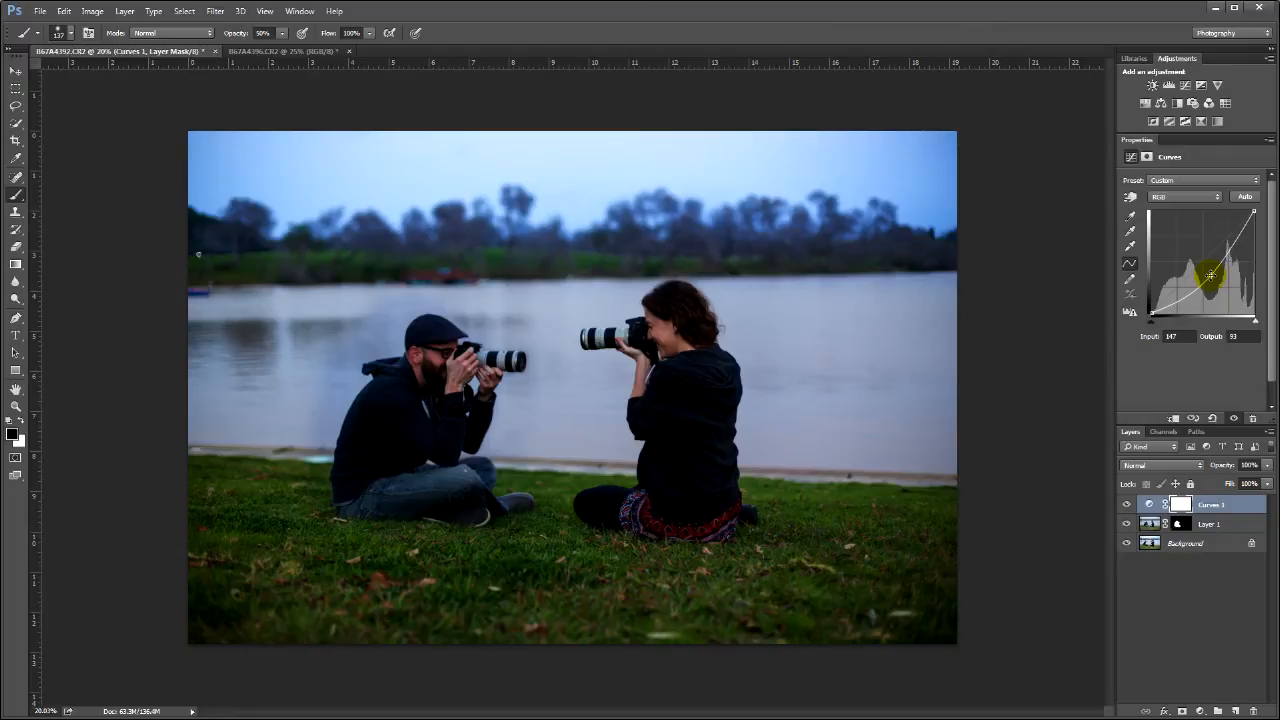
{"action": "left_click", "coordinate": [1180, 504]}
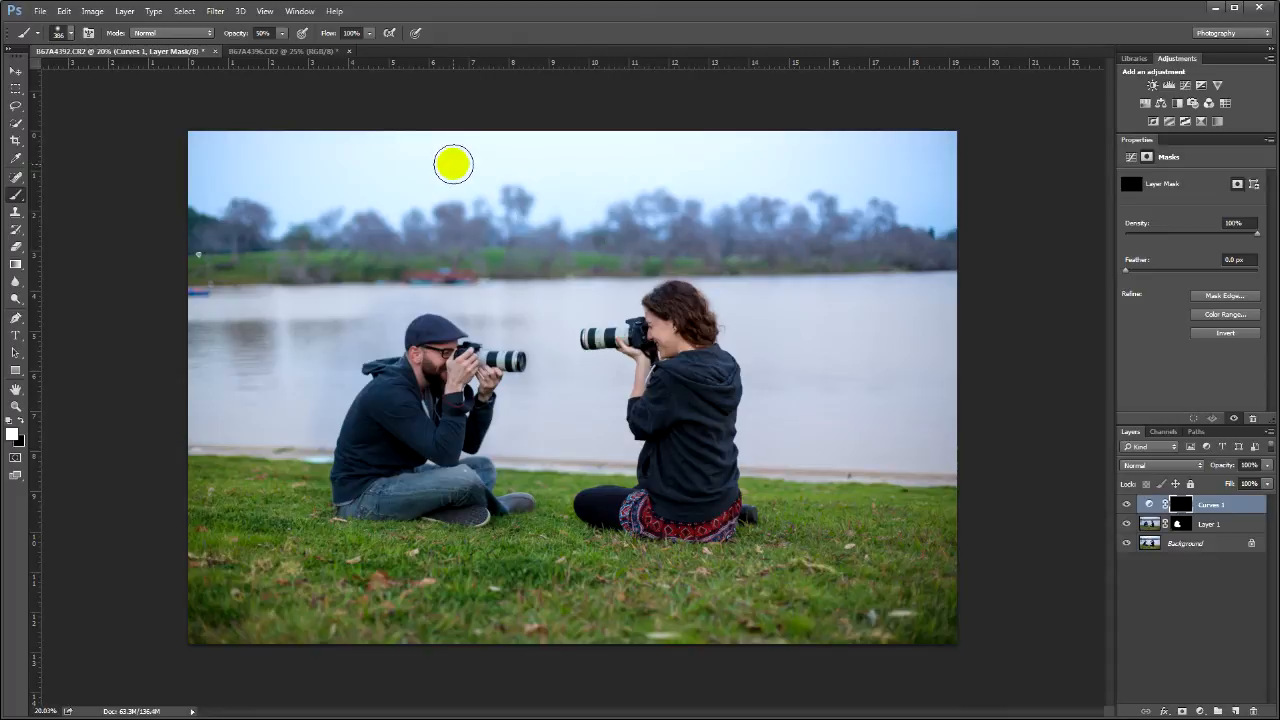
Step: Paint the darkening into the sky, then toggle the Curves layer to compare
{"action": "left_click_drag", "start_coordinate": [453, 163], "coordinate": [610, 190]}
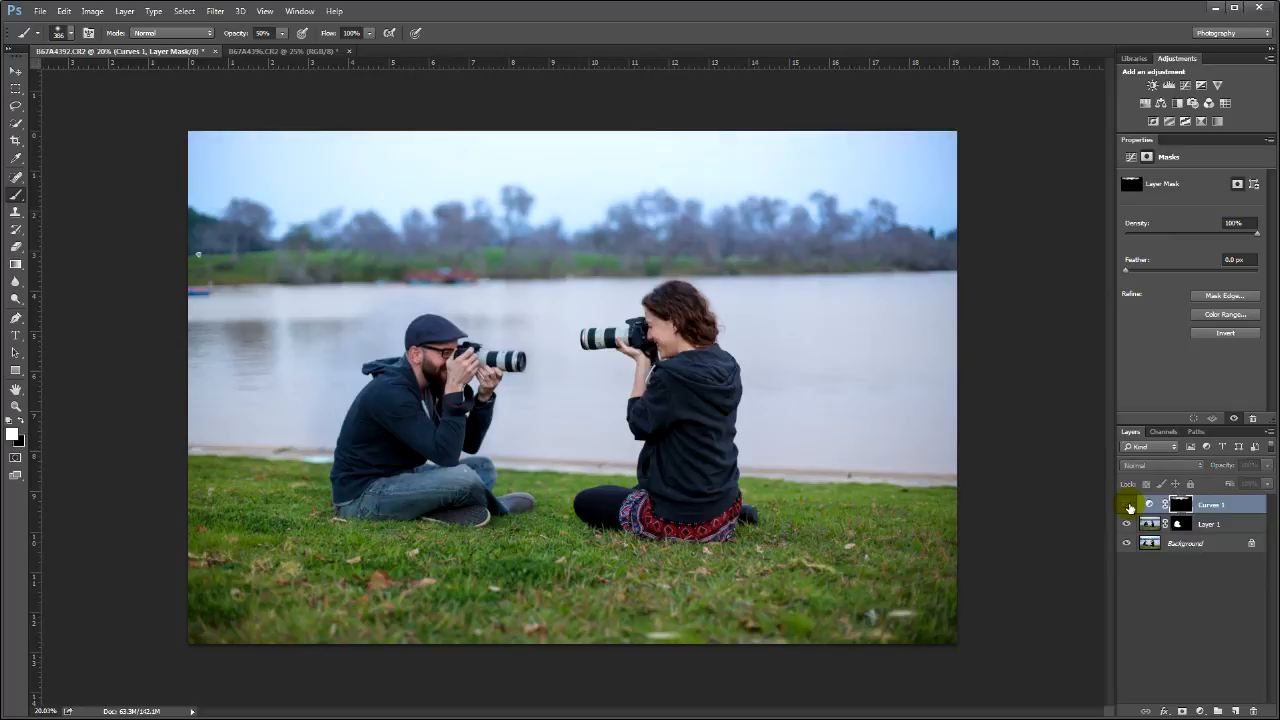
{"action": "left_click", "coordinate": [1127, 504]}
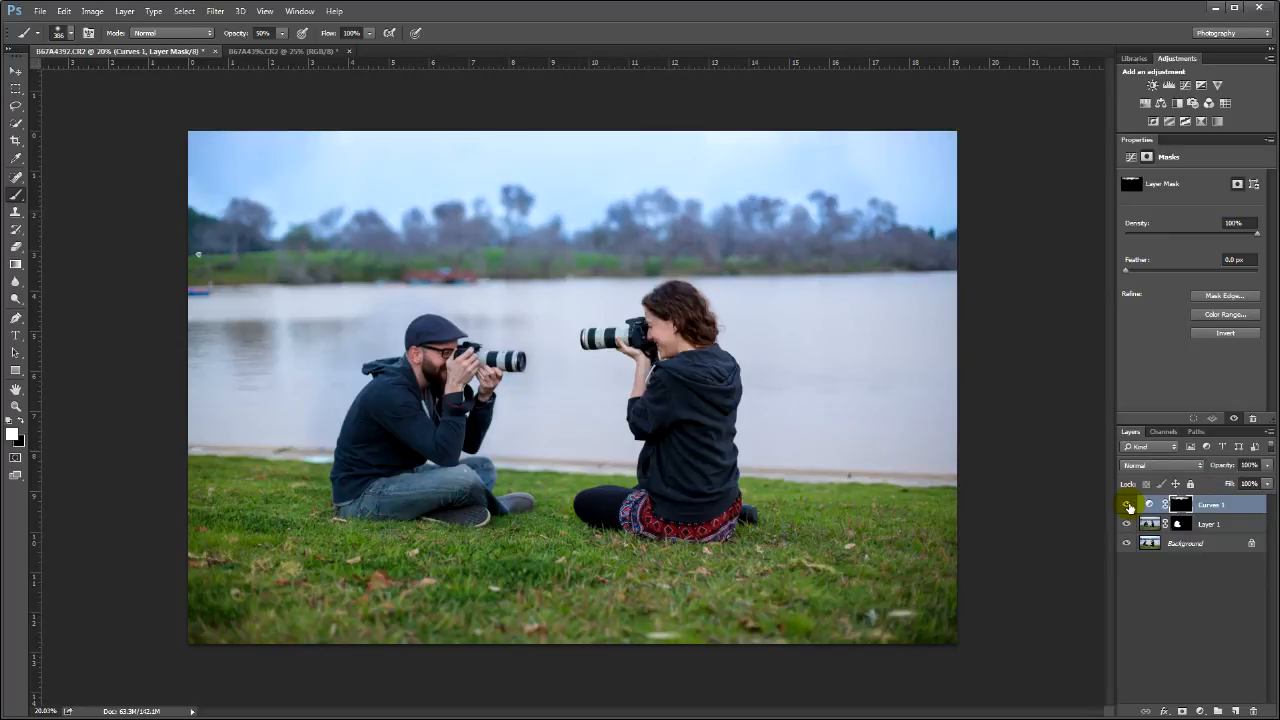
{"action": "left_click", "coordinate": [1127, 504]}
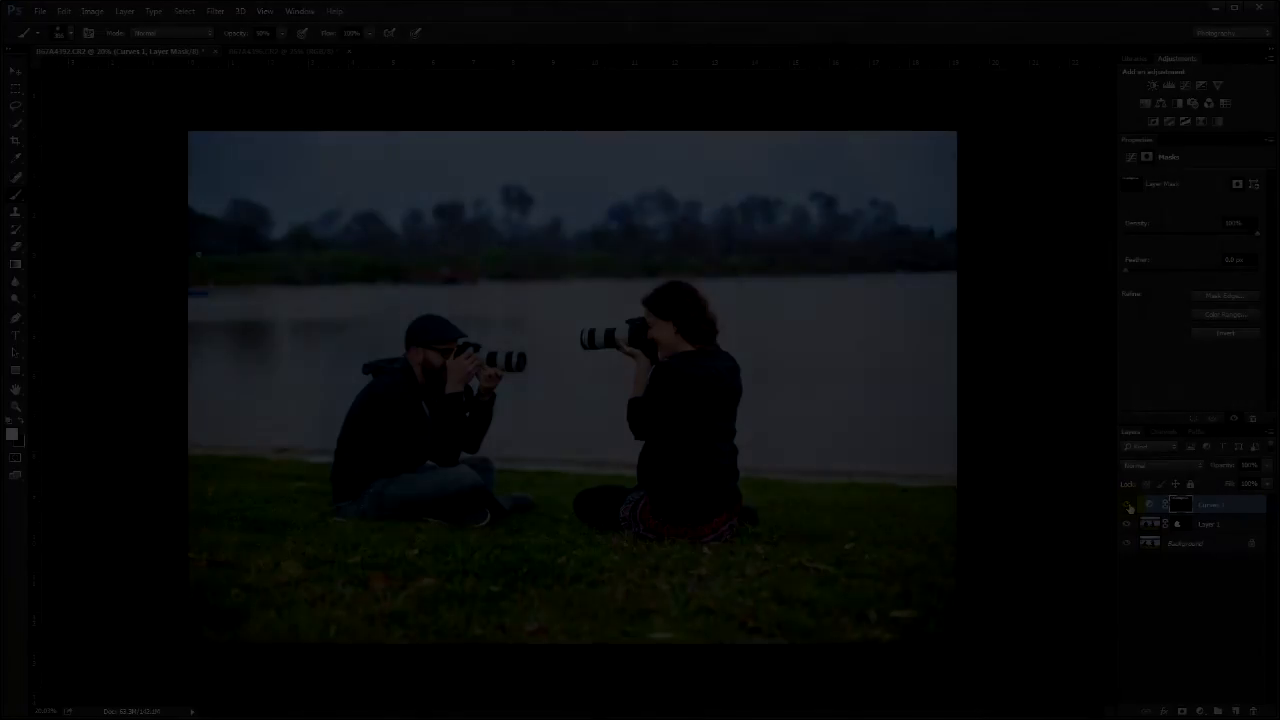
{"action": "left_click", "coordinate": [1127, 505]}
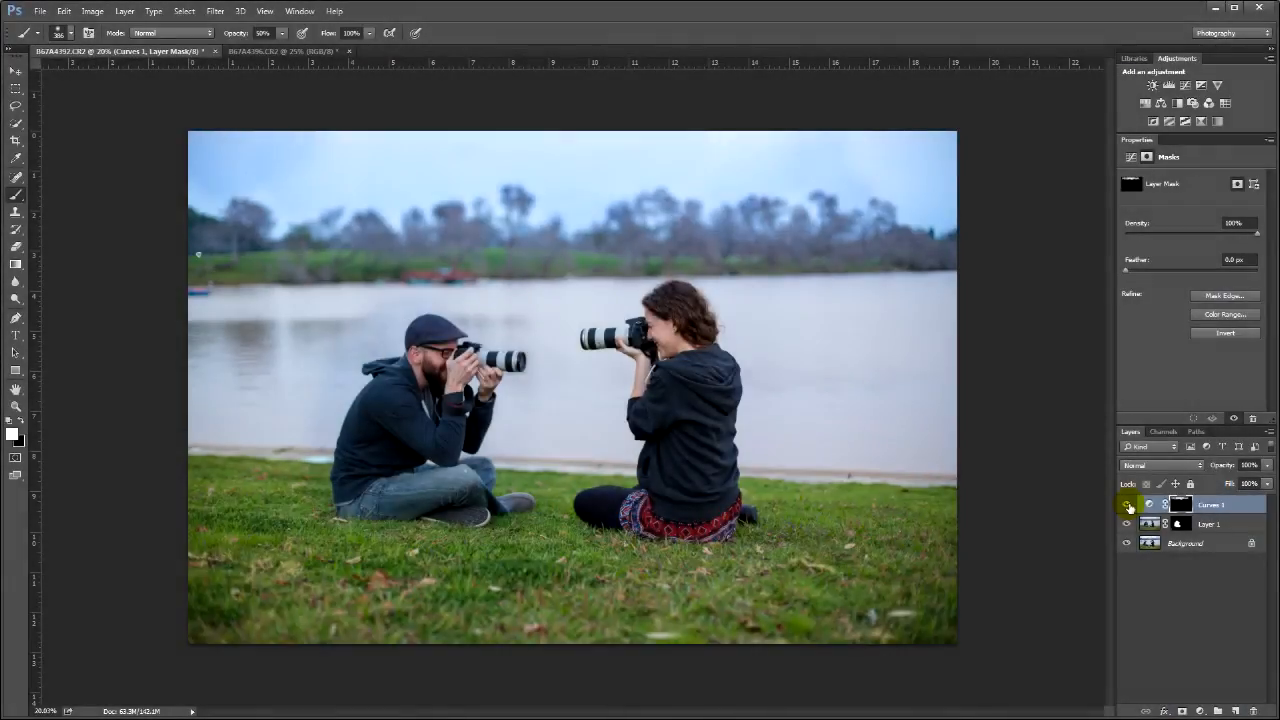
{"action": "left_click", "coordinate": [1126, 504]}
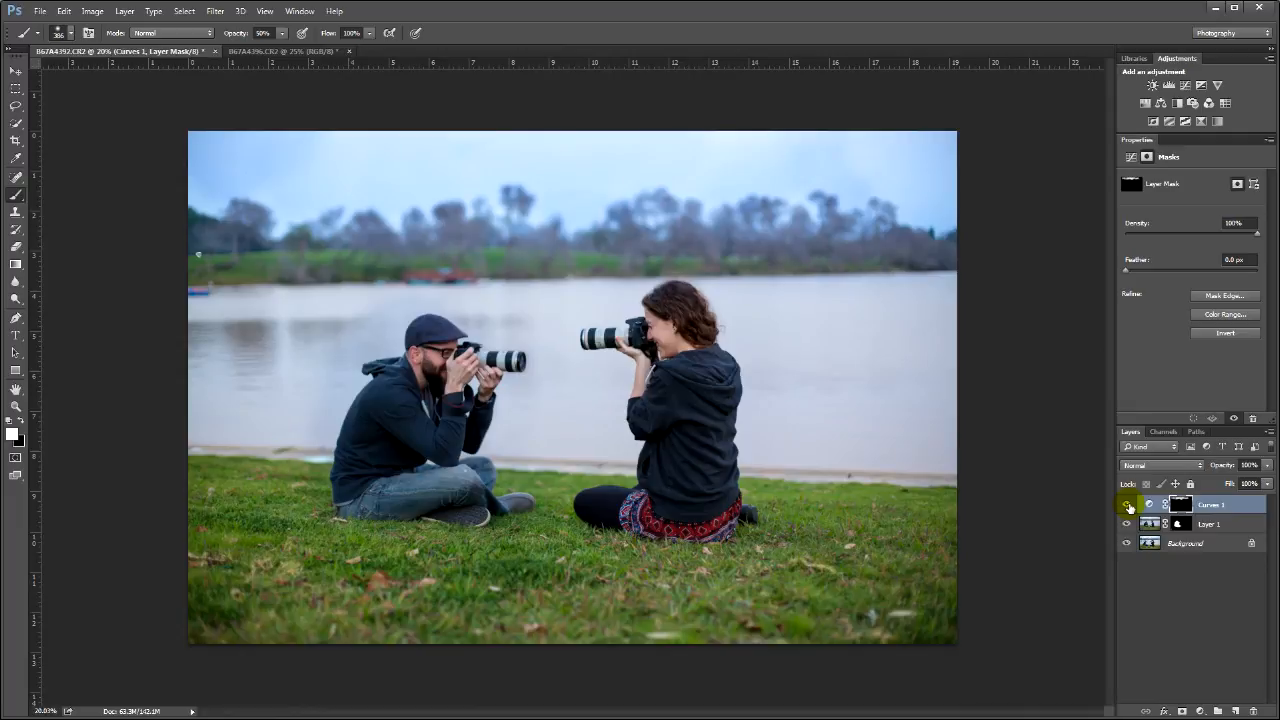